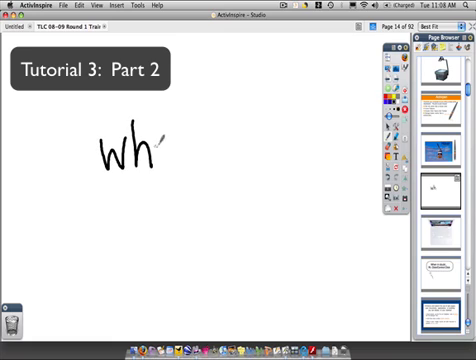
# Step: Handwrite the word BLUE freehand with the Pen on the blank page
pyautogui.moveTo(150, 150); pyautogui.dragTo(190, 144)
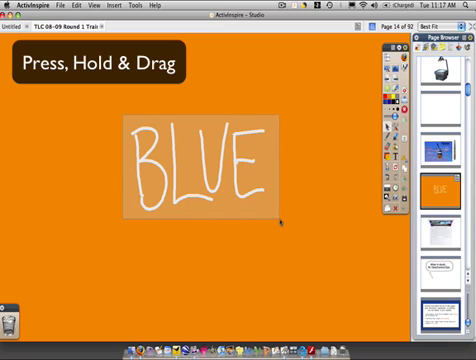
# Step: Marquee-select the whole handwritten word BLUE with the Select tool
pyautogui.click(196, 164)
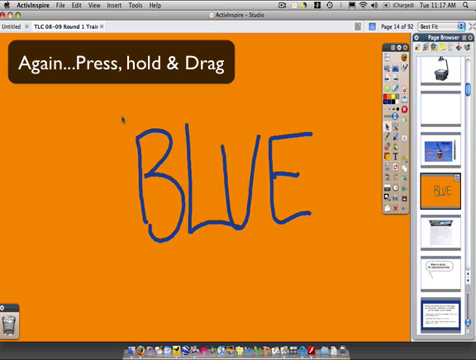
# Step: Select all strokes of the blue word BLUE as one selection with handles
pyautogui.click(210, 184)
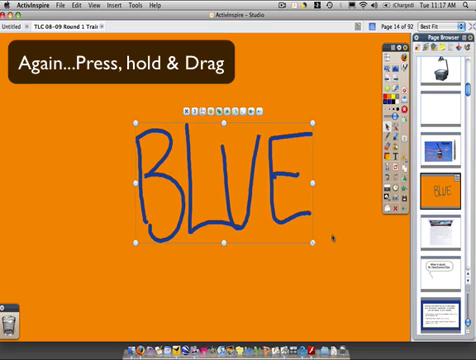